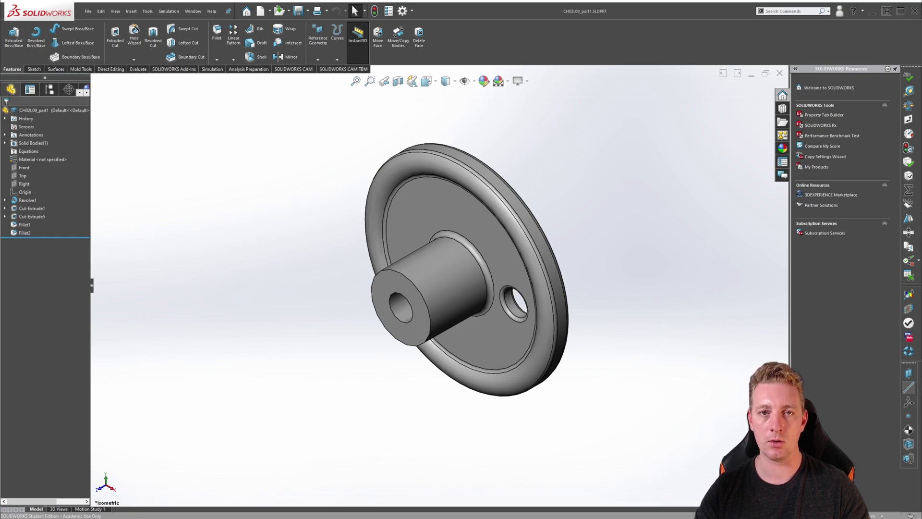
{"action": "mouse_move", "coordinate": [640, 219]}
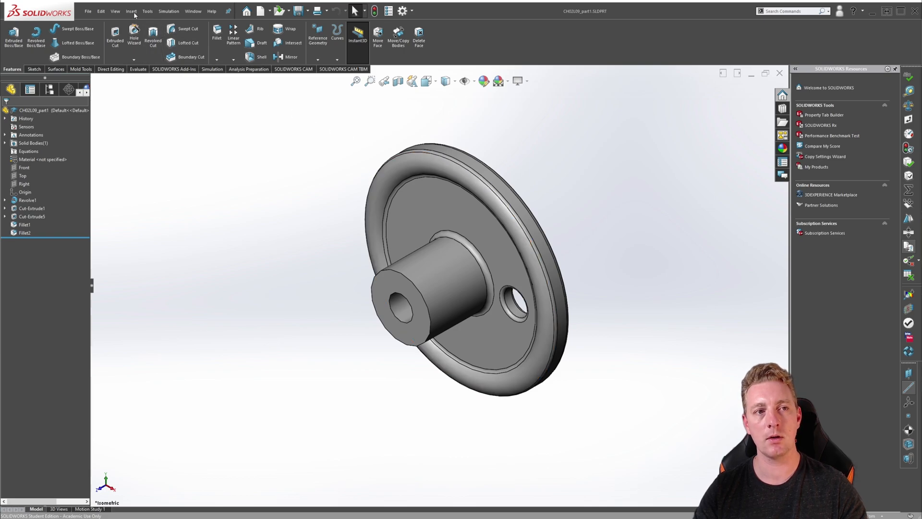
Expand the Linear Pattern dropdown on the Features tab to list the pattern types
{"action": "left_click", "coordinate": [132, 10]}
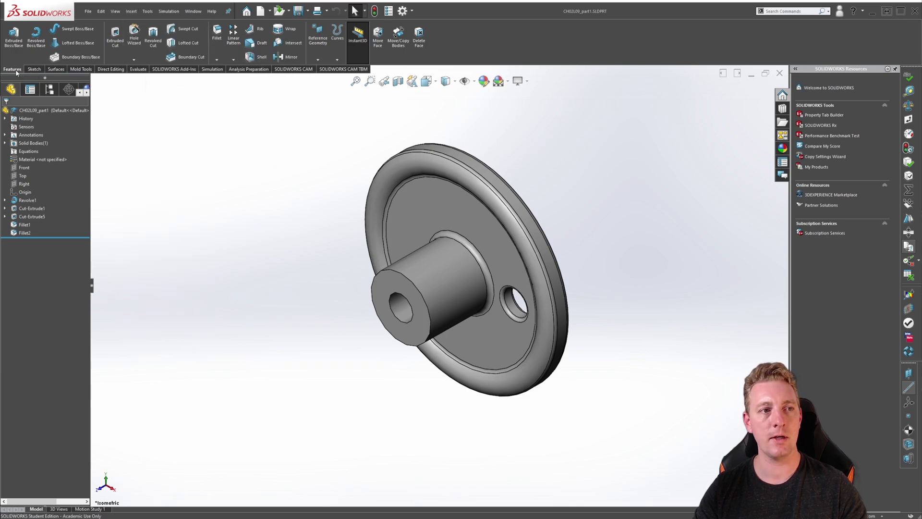
{"action": "mouse_move", "coordinate": [233, 38]}
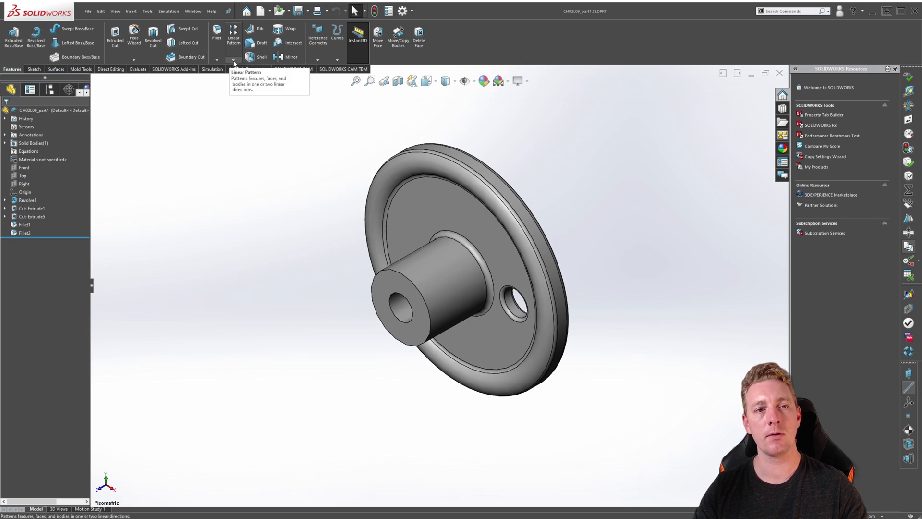
{"action": "left_click", "coordinate": [234, 64]}
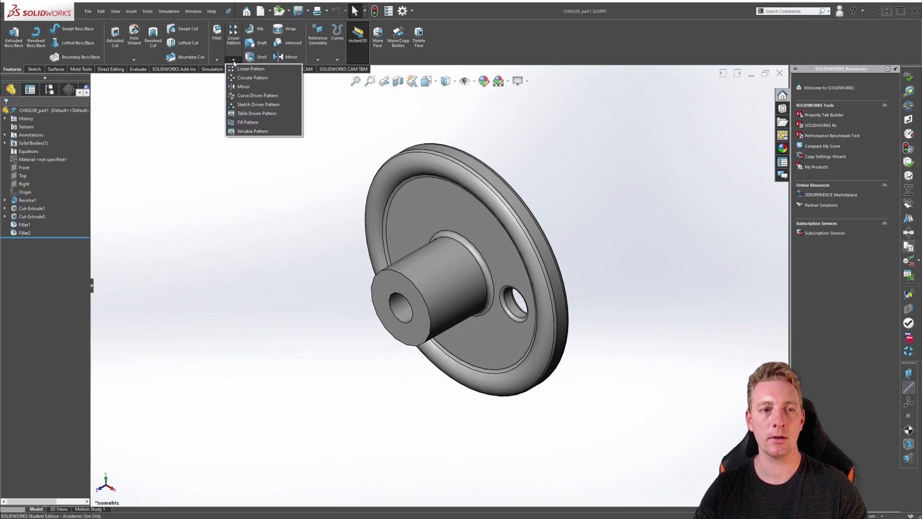
{"action": "mouse_move", "coordinate": [253, 78]}
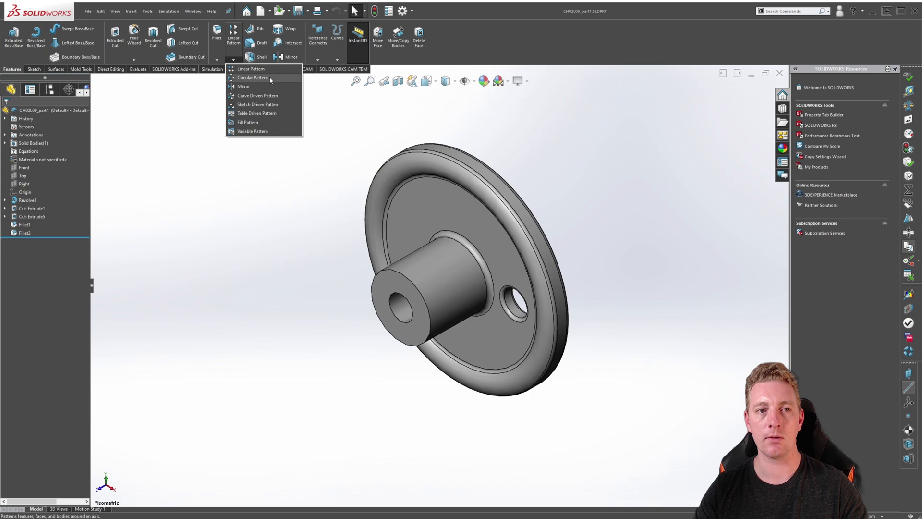
{"action": "mouse_move", "coordinate": [272, 81]}
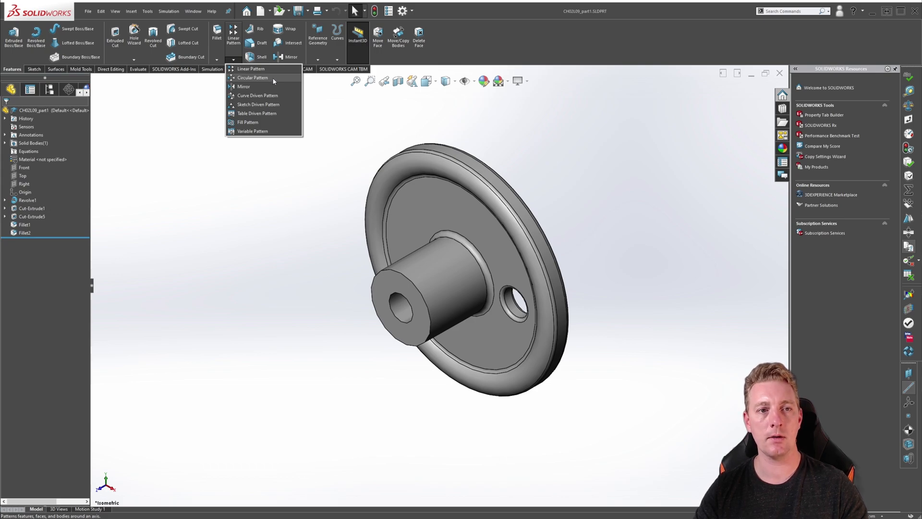
Start a Circular Pattern feature, opening the CirPattern PropertyManager
{"action": "left_click", "coordinate": [252, 77]}
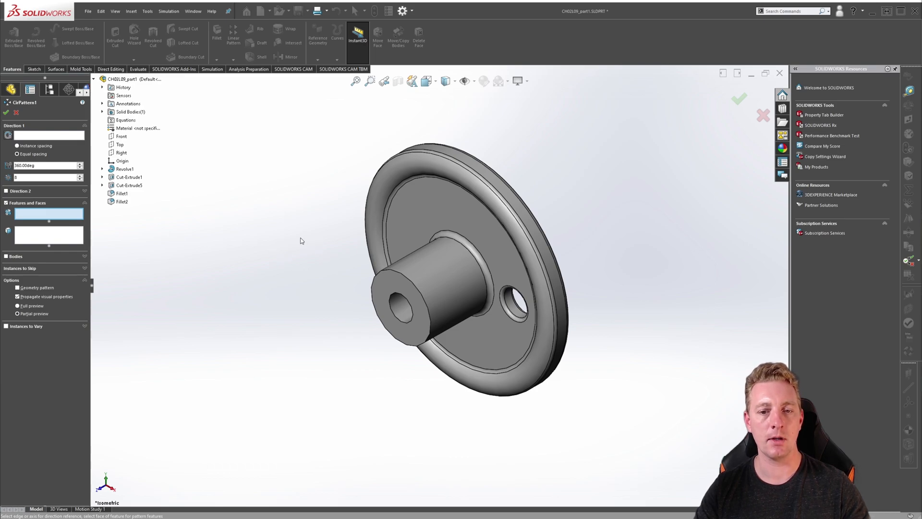
{"action": "mouse_move", "coordinate": [44, 213]}
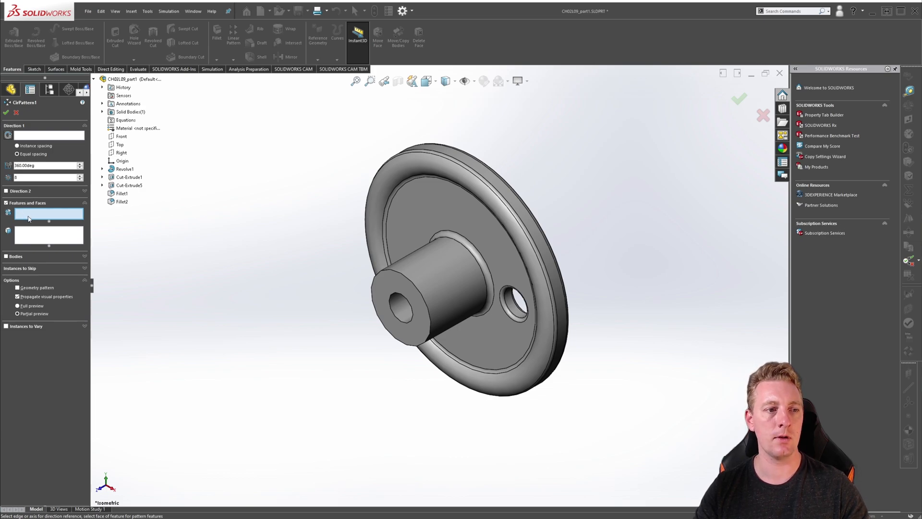
Add Cut-Extrude5 and Fillet2 from the flyout tree as the features to pattern
{"action": "left_click", "coordinate": [95, 80]}
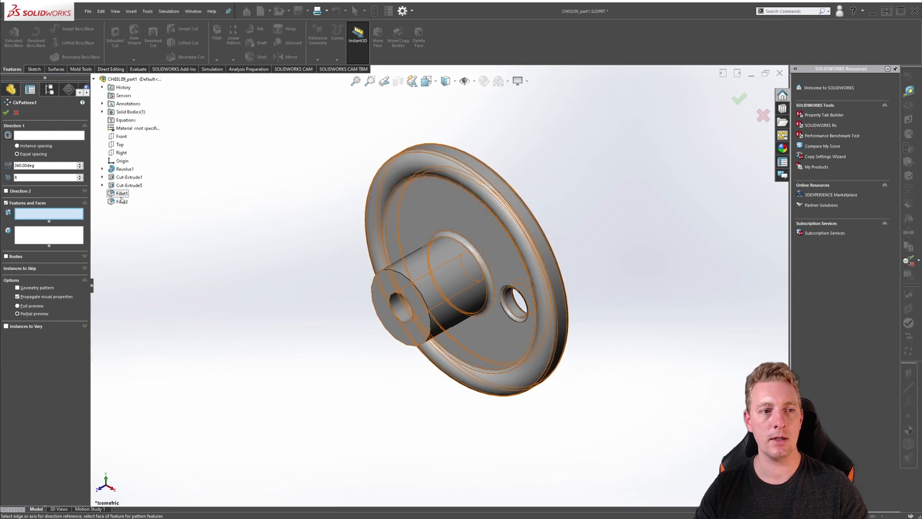
{"action": "left_click", "coordinate": [130, 185]}
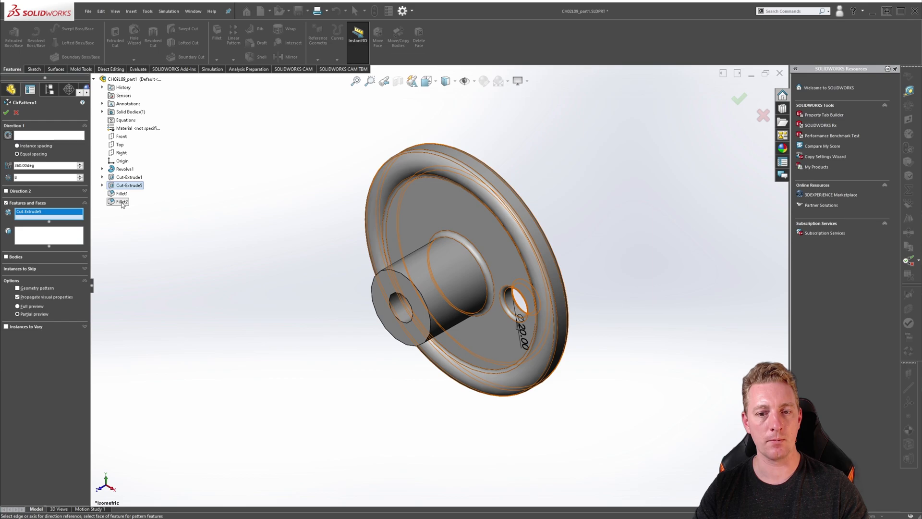
{"action": "left_click", "coordinate": [122, 201]}
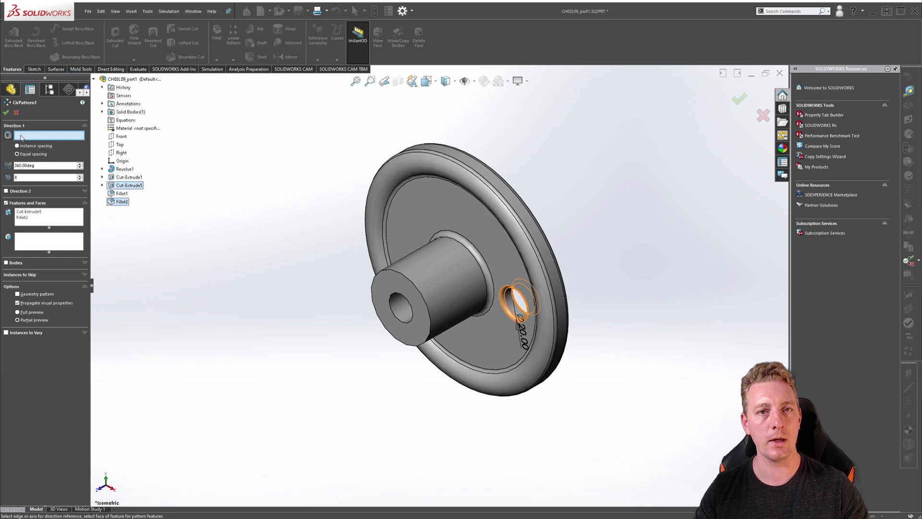
{"action": "mouse_move", "coordinate": [324, 269]}
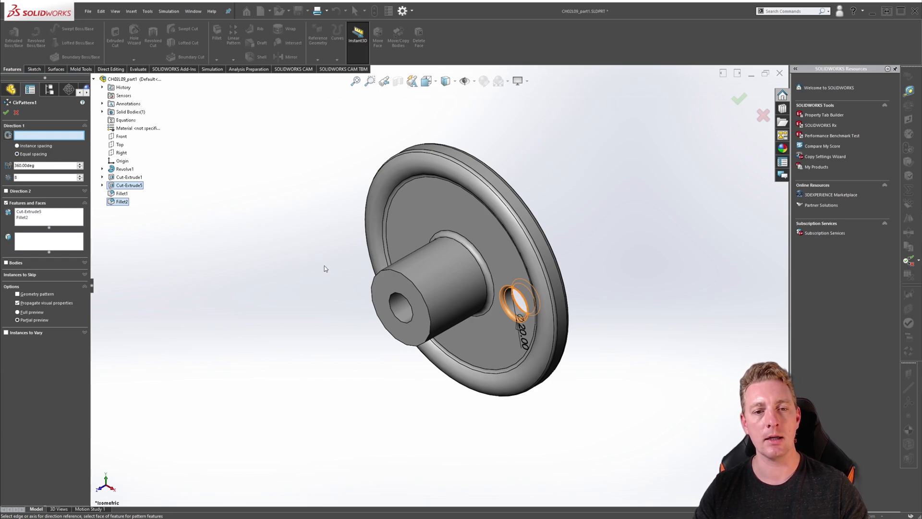
{"action": "mouse_move", "coordinate": [322, 250]}
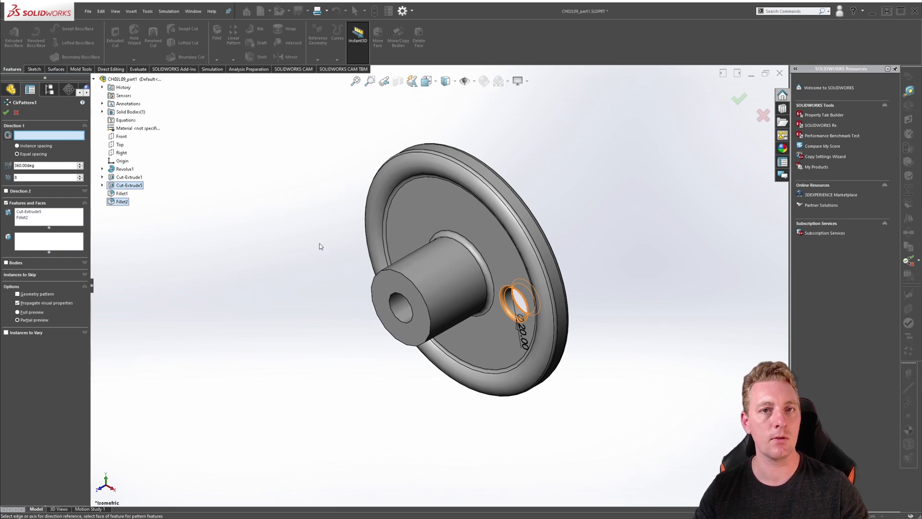
{"action": "mouse_move", "coordinate": [312, 244]}
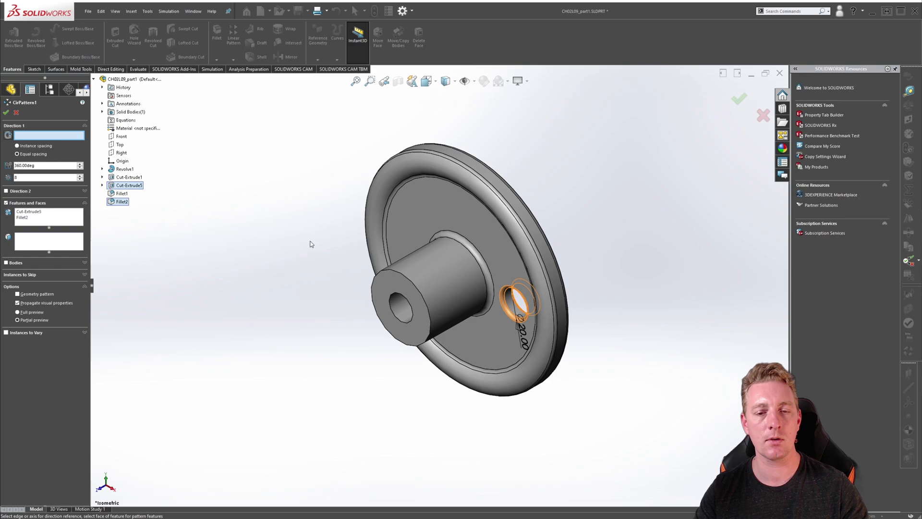
{"action": "mouse_move", "coordinate": [320, 253]}
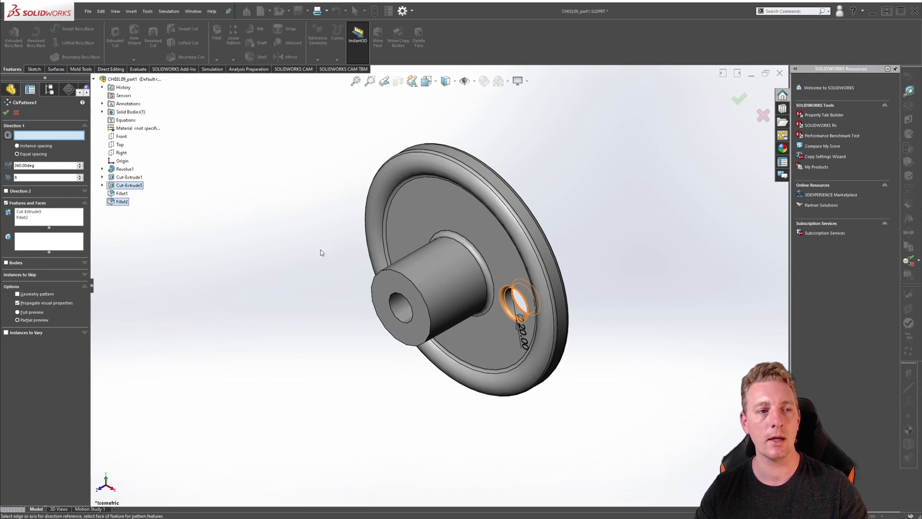
{"action": "mouse_move", "coordinate": [424, 274]}
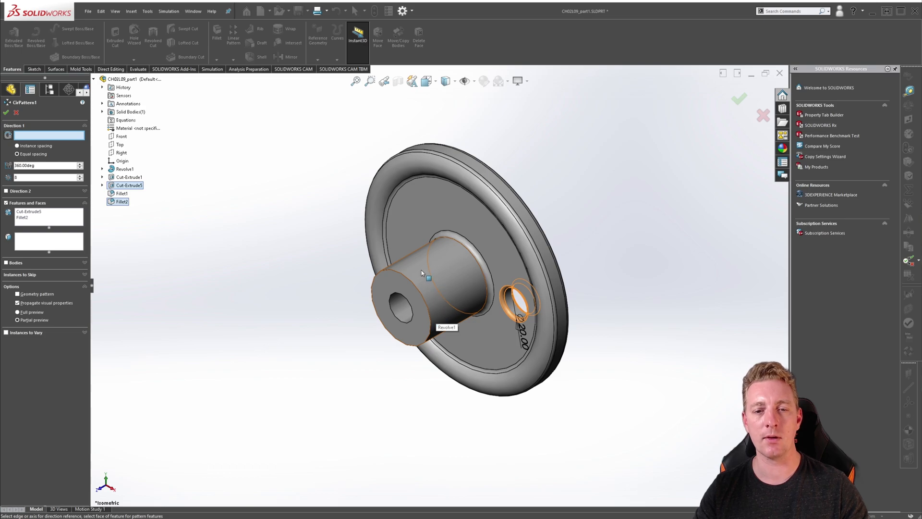
Use the hub's cylindrical face as the pattern axis, previewing 8 equally spaced copies over 360deg
{"action": "left_click", "coordinate": [429, 277]}
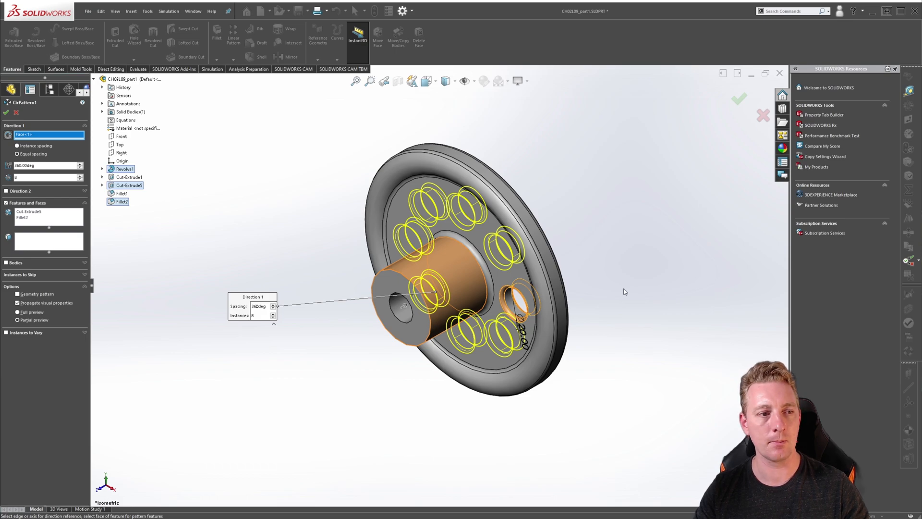
{"action": "mouse_move", "coordinate": [356, 206]}
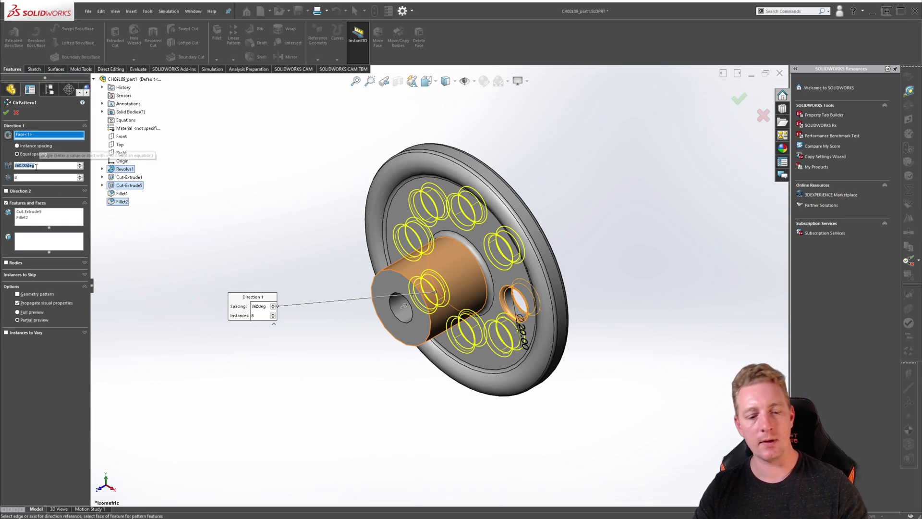
Change the pattern's total angle to 180 degrees
{"action": "type", "text": "180"}
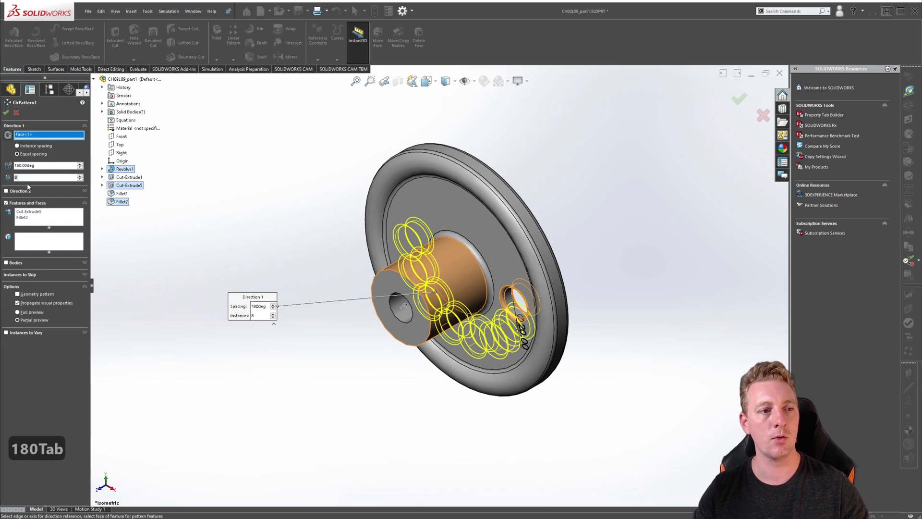
{"action": "mouse_move", "coordinate": [23, 177]}
{"action": "type", "text": "4"}
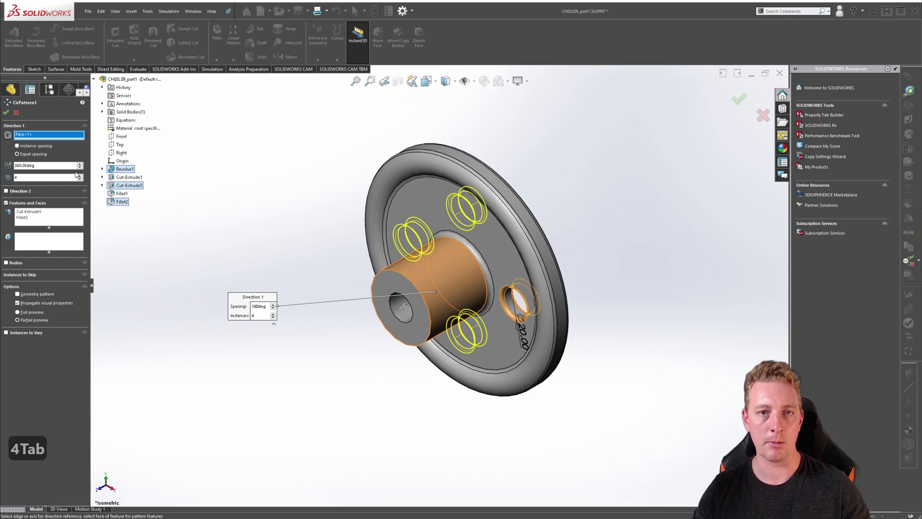
{"action": "mouse_move", "coordinate": [223, 269]}
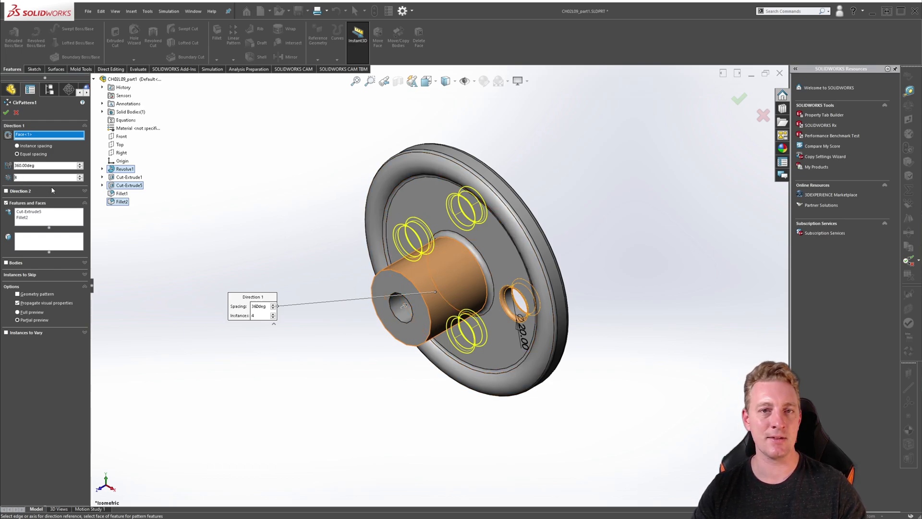
{"action": "mouse_move", "coordinate": [262, 231]}
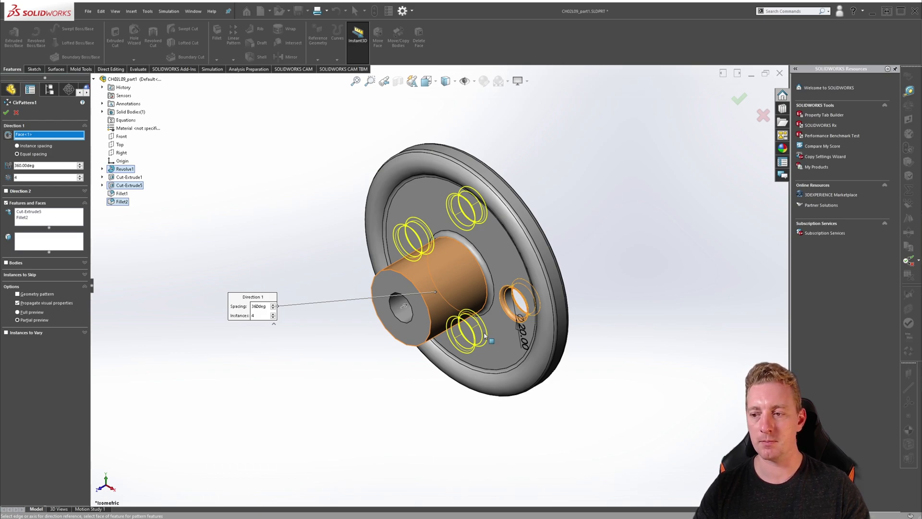
Set the angle to 90deg and switch to Instance spacing so copies sit 90 degrees apart
{"action": "triple_click", "coordinate": [36, 165]}
{"action": "type", "text": "90"}
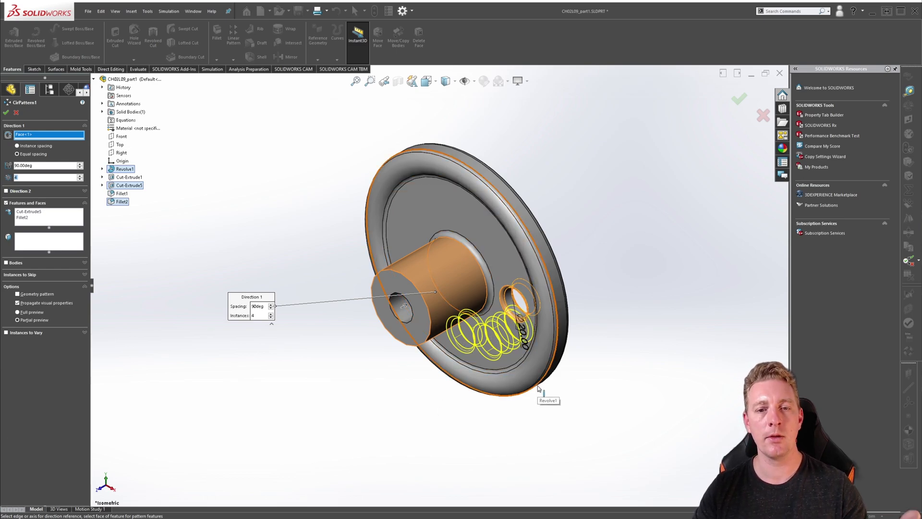
{"action": "left_click", "coordinate": [17, 154]}
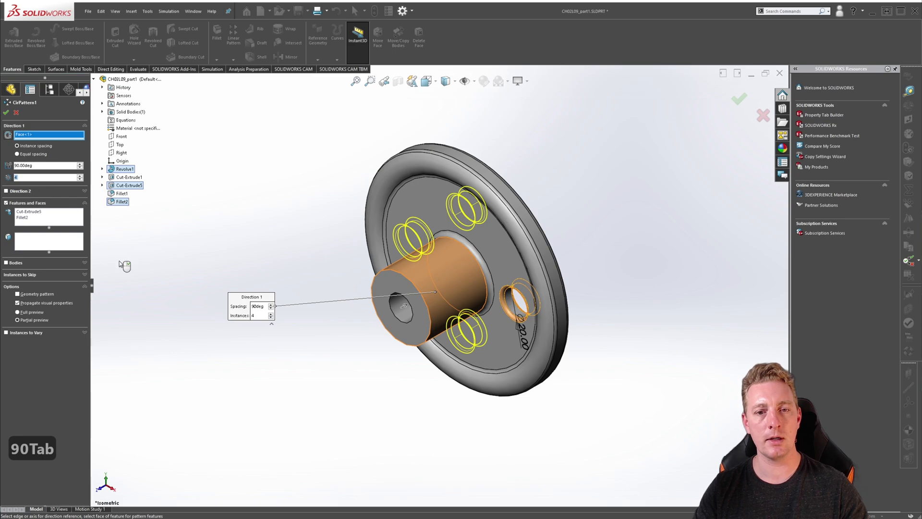
{"action": "mouse_move", "coordinate": [152, 288]}
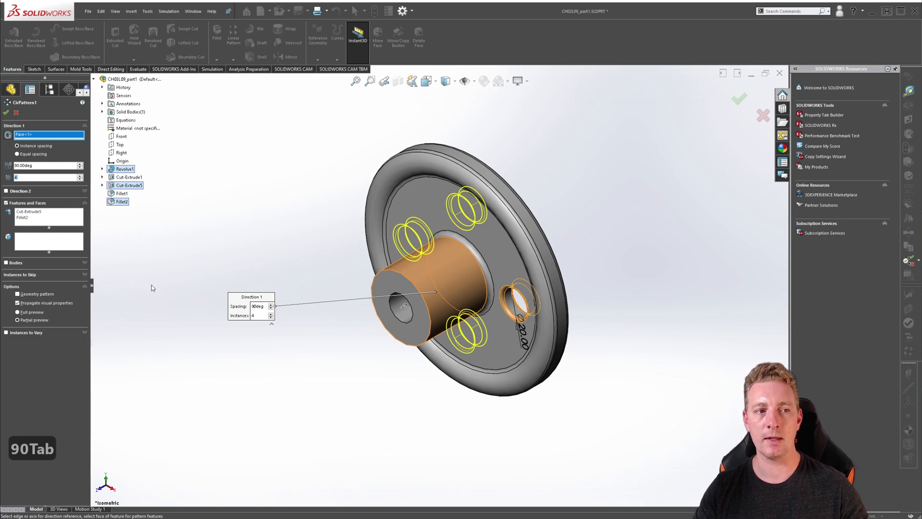
{"action": "mouse_move", "coordinate": [154, 272]}
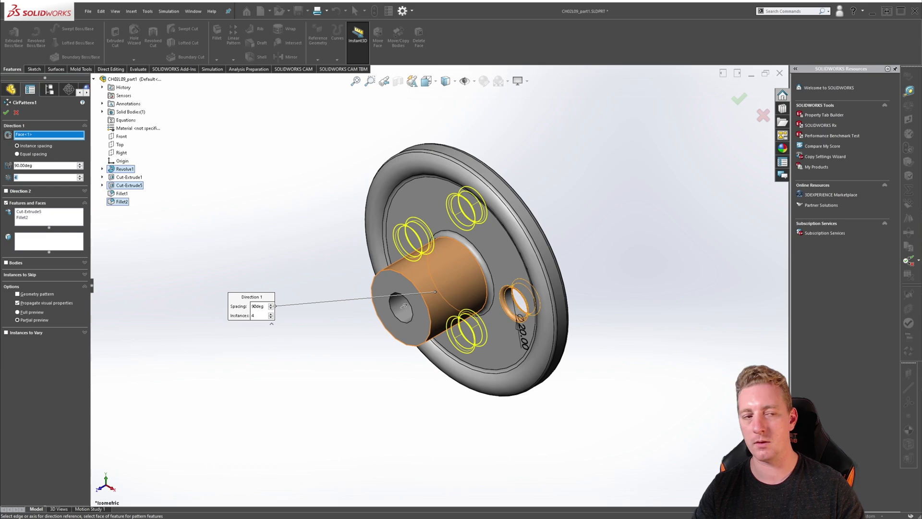
{"action": "mouse_move", "coordinate": [737, 340]}
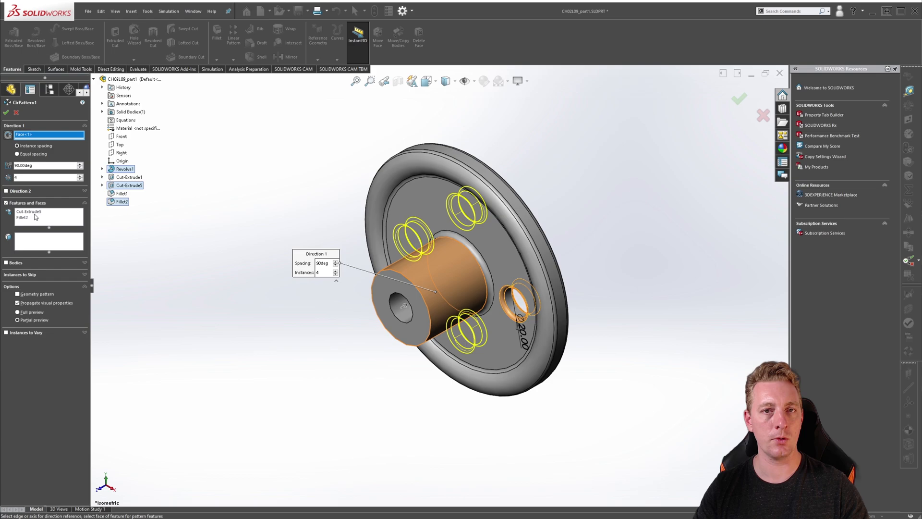
{"action": "mouse_move", "coordinate": [38, 247]}
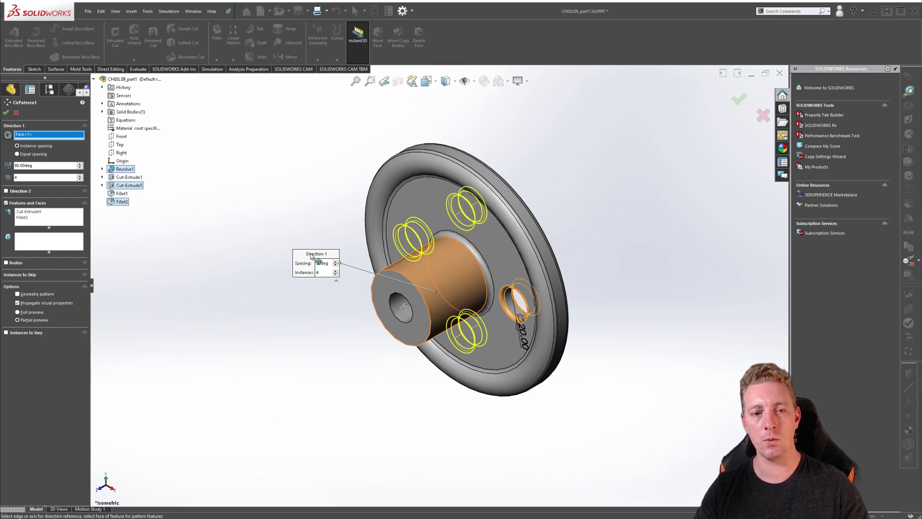
{"action": "mouse_move", "coordinate": [346, 288]}
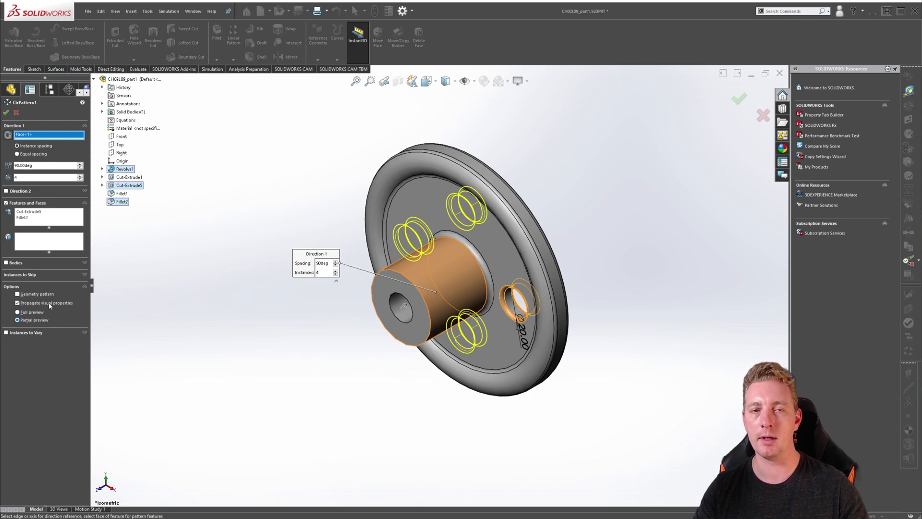
{"action": "mouse_move", "coordinate": [258, 306]}
{"action": "type", "text": "6"}
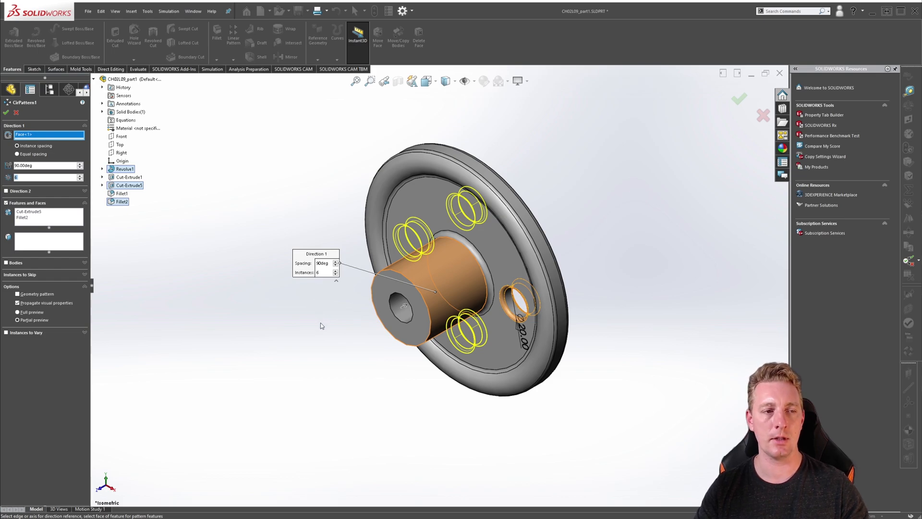
{"action": "mouse_move", "coordinate": [195, 261]}
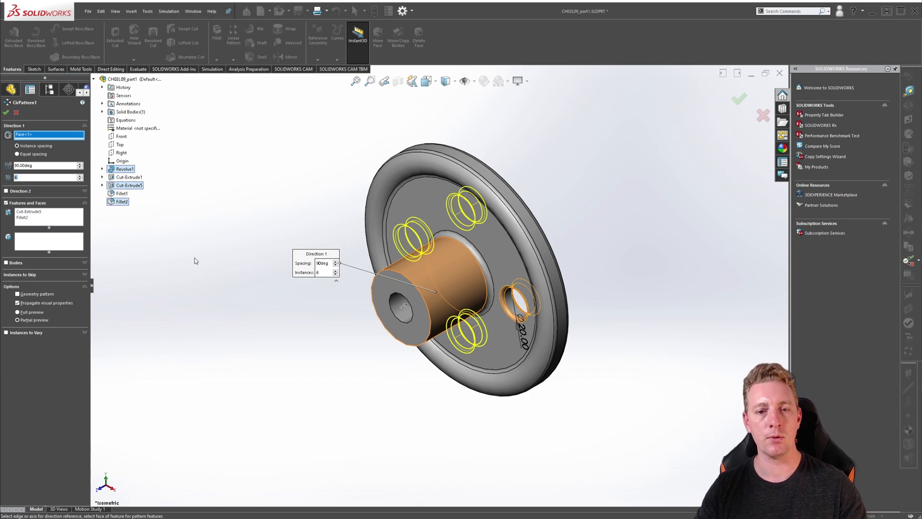
{"action": "mouse_move", "coordinate": [344, 256]}
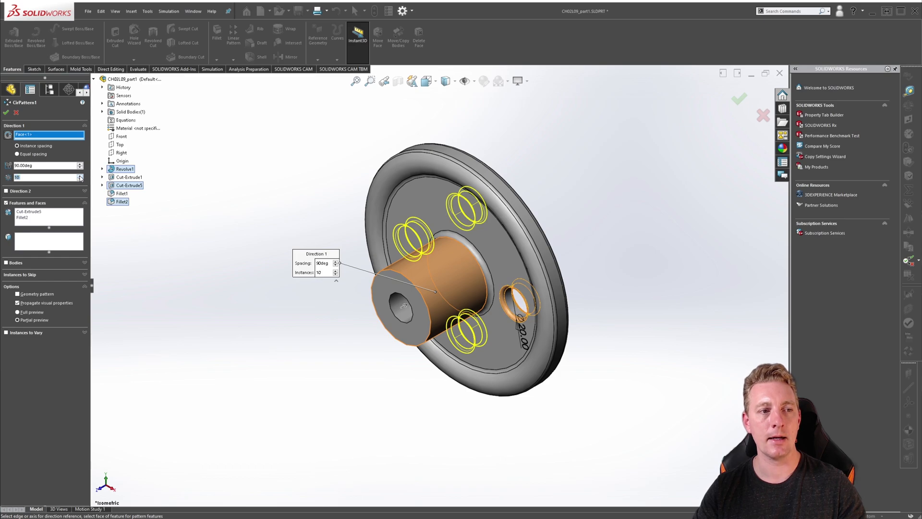
Switch to Equal spacing over 360deg with 6 instances and accept the circular pattern
{"action": "left_click", "coordinate": [336, 270]}
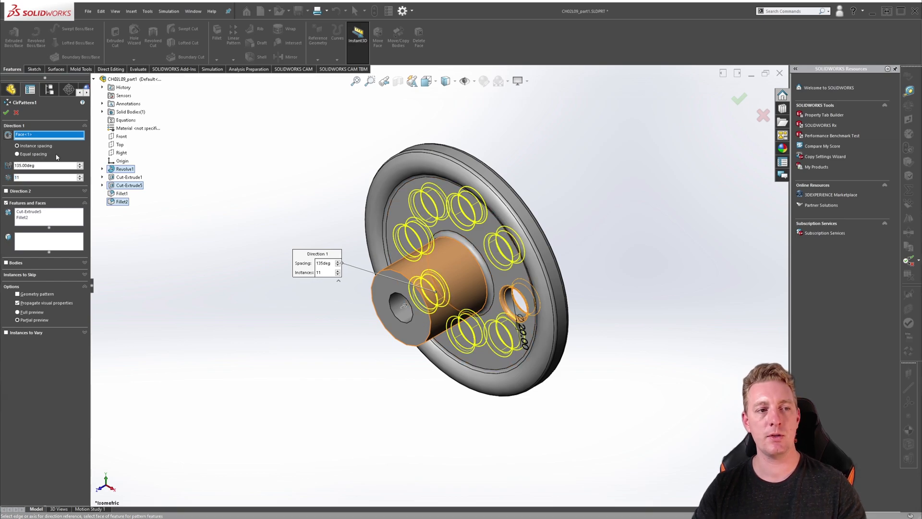
{"action": "left_click", "coordinate": [17, 154]}
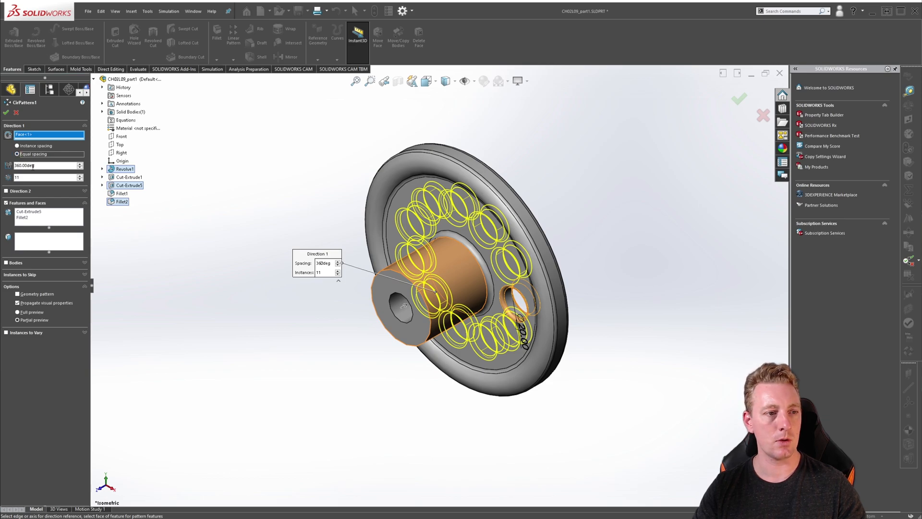
{"action": "mouse_move", "coordinate": [23, 178]}
{"action": "type", "text": "6"}
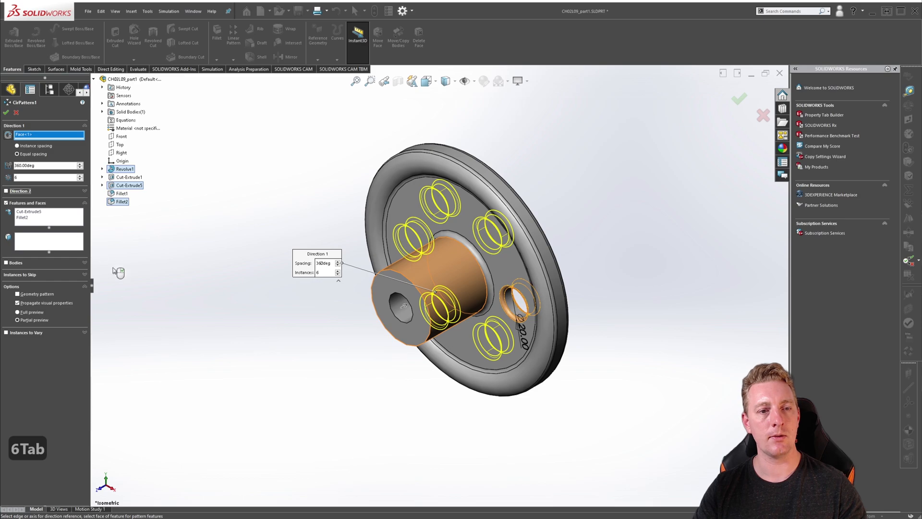
{"action": "left_click", "coordinate": [739, 99]}
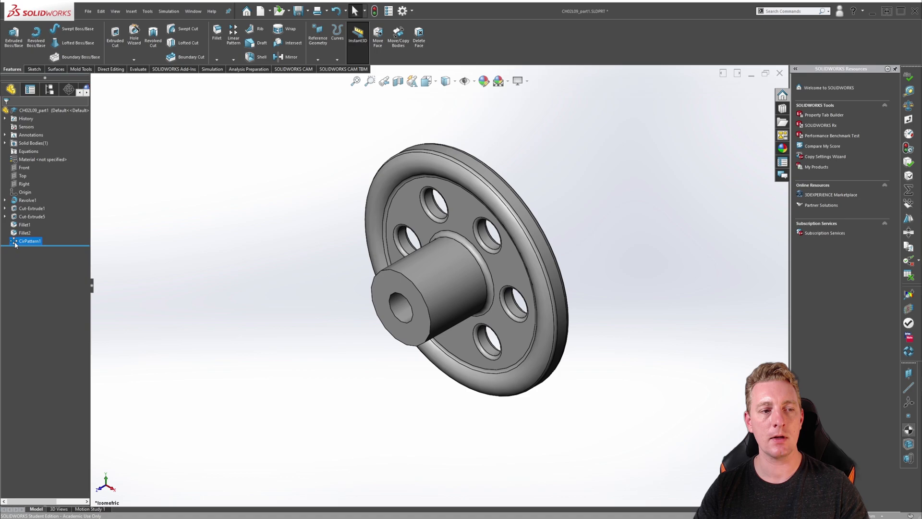
Reopen CirPattern1 from the FeatureManager tree for editing
{"action": "left_click", "coordinate": [29, 240]}
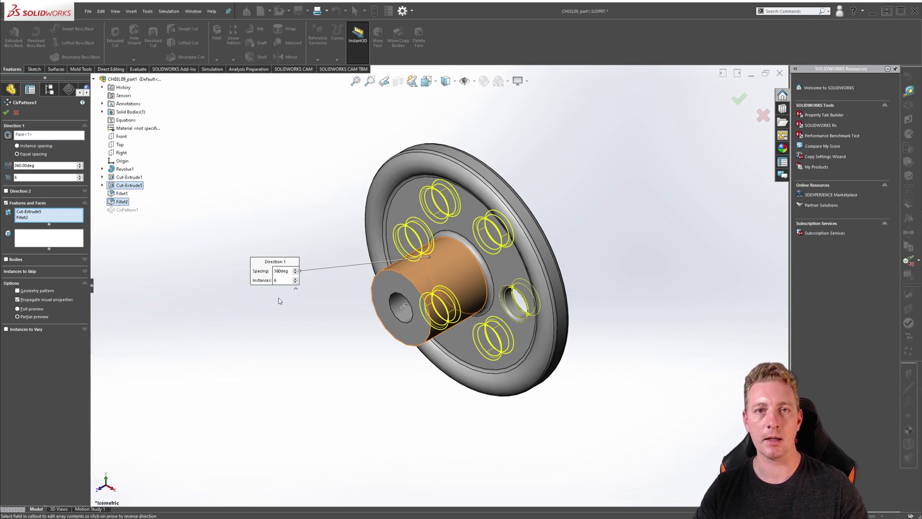
{"action": "mouse_move", "coordinate": [574, 349]}
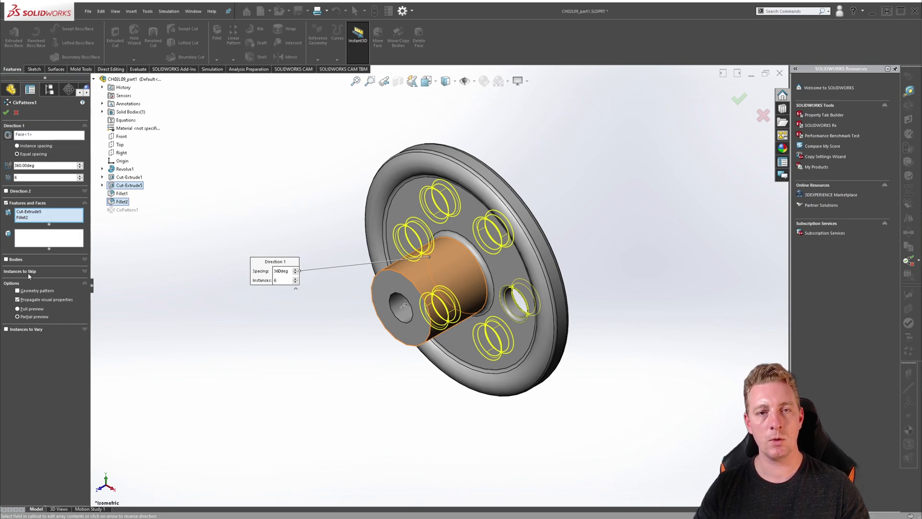
{"action": "mouse_move", "coordinate": [77, 276]}
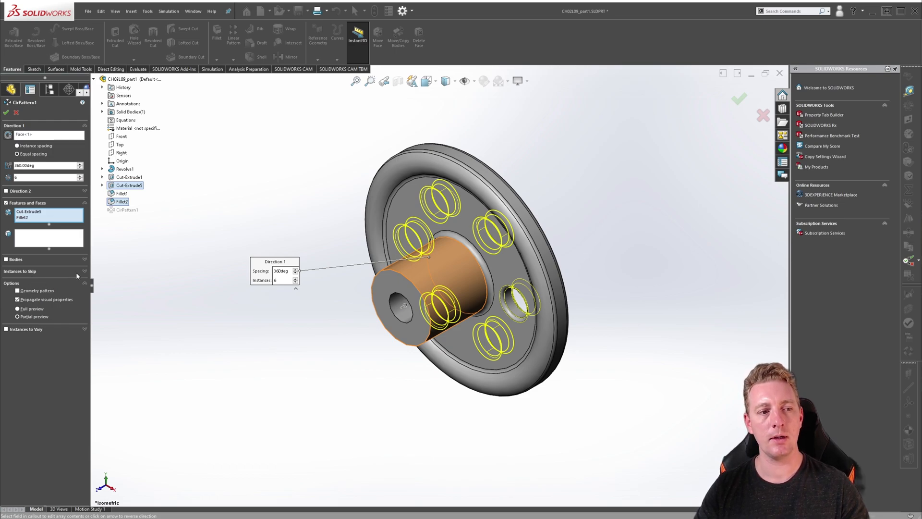
Skip one patterned hole copy via Instances to Skip, then restore it so all six show
{"action": "left_click", "coordinate": [85, 271]}
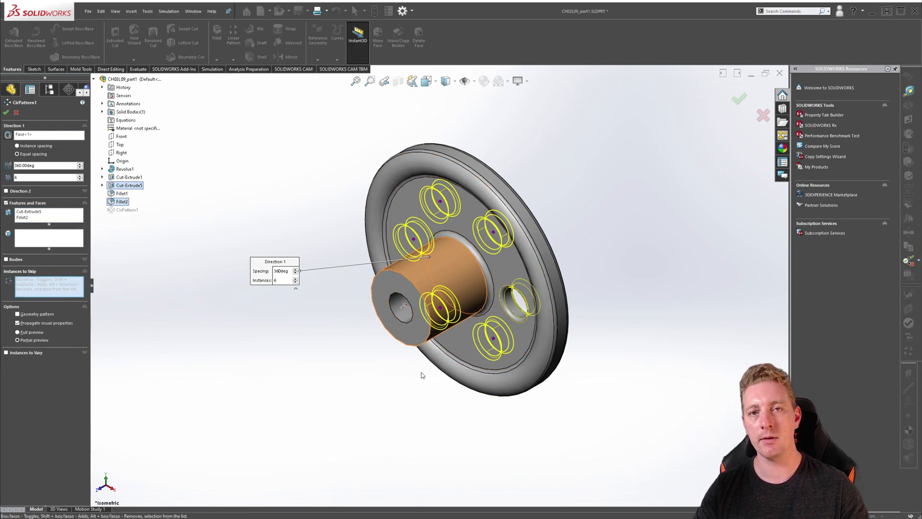
{"action": "mouse_move", "coordinate": [394, 383]}
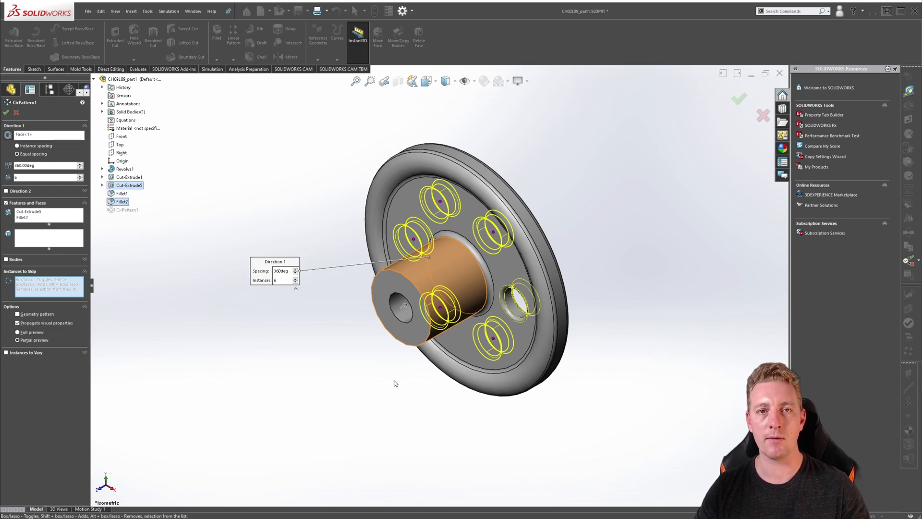
{"action": "mouse_move", "coordinate": [349, 277]}
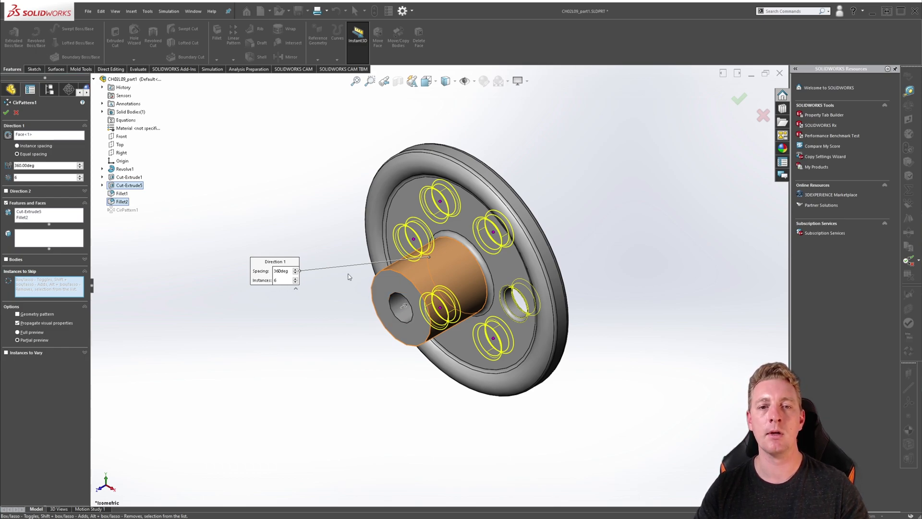
{"action": "left_click", "coordinate": [439, 201]}
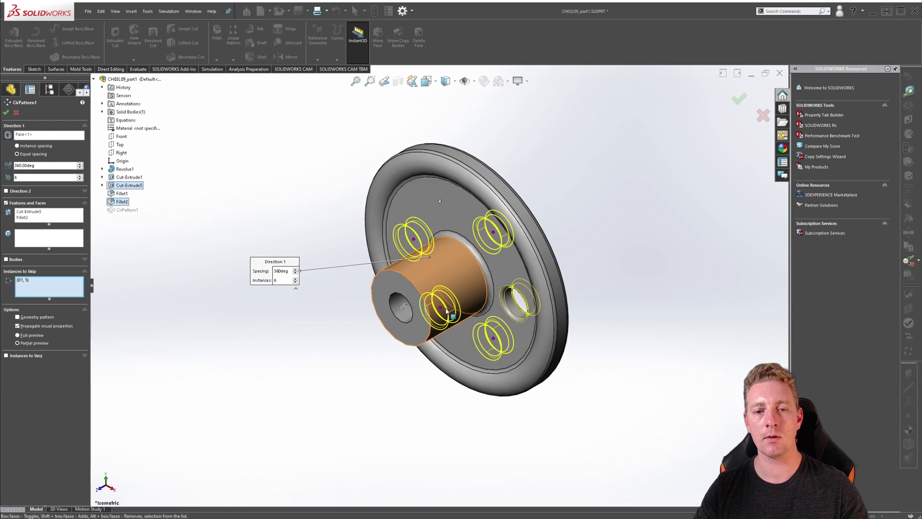
{"action": "left_click", "coordinate": [440, 307]}
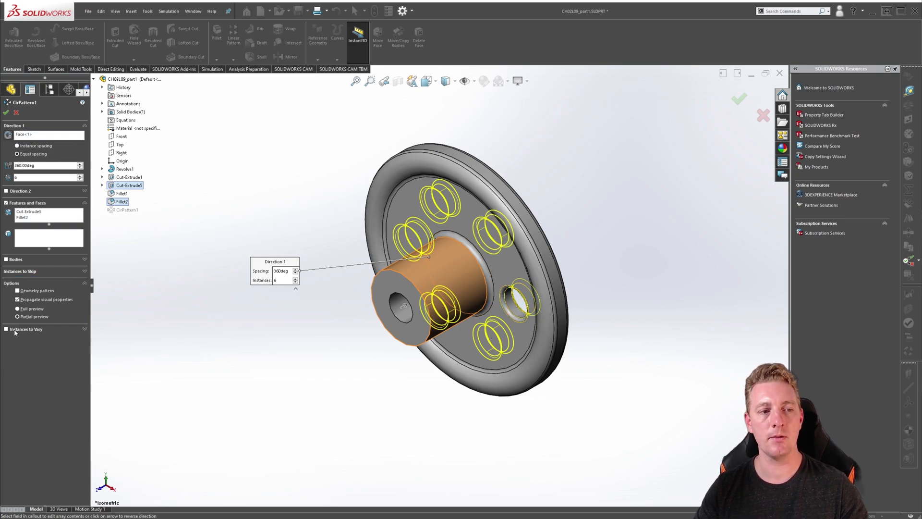
{"action": "mouse_move", "coordinate": [14, 332]}
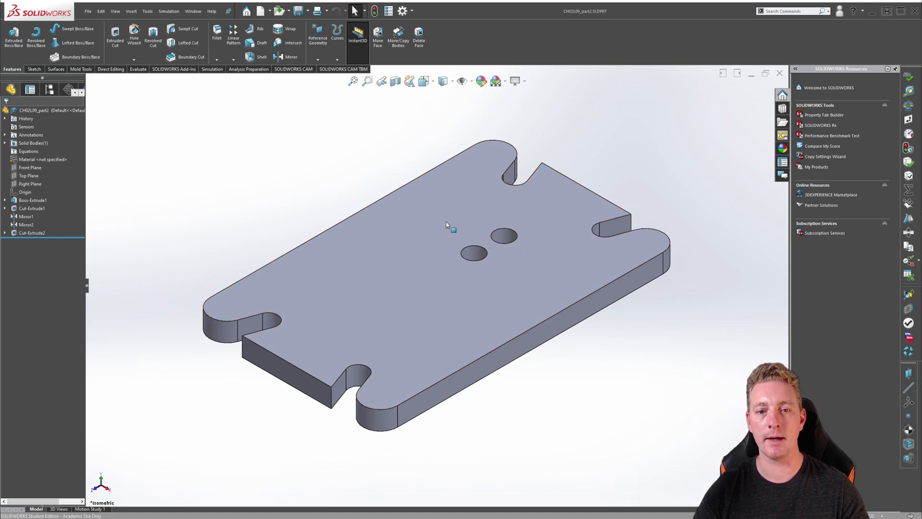
{"action": "mouse_move", "coordinate": [581, 364]}
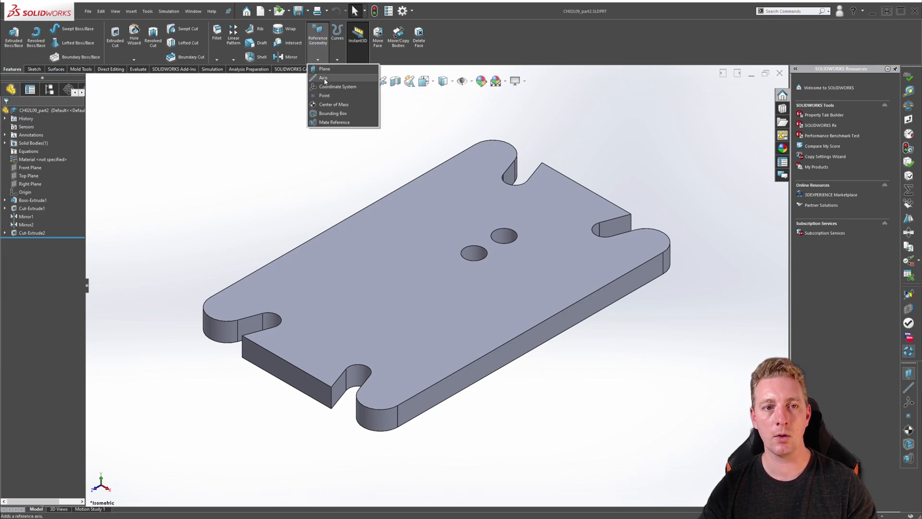
Create Axis1 through the Origin perpendicular to the plate's top face and confirm it
{"action": "left_click", "coordinate": [323, 77]}
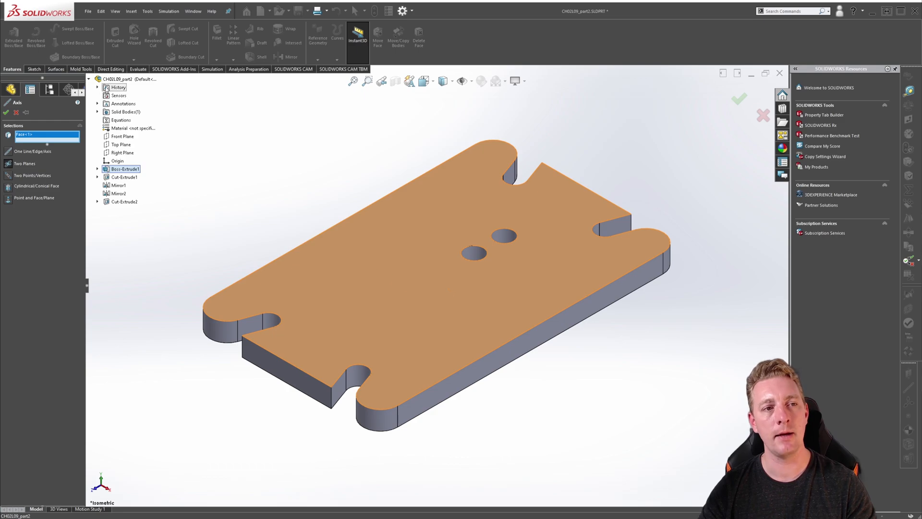
{"action": "left_click", "coordinate": [124, 169]}
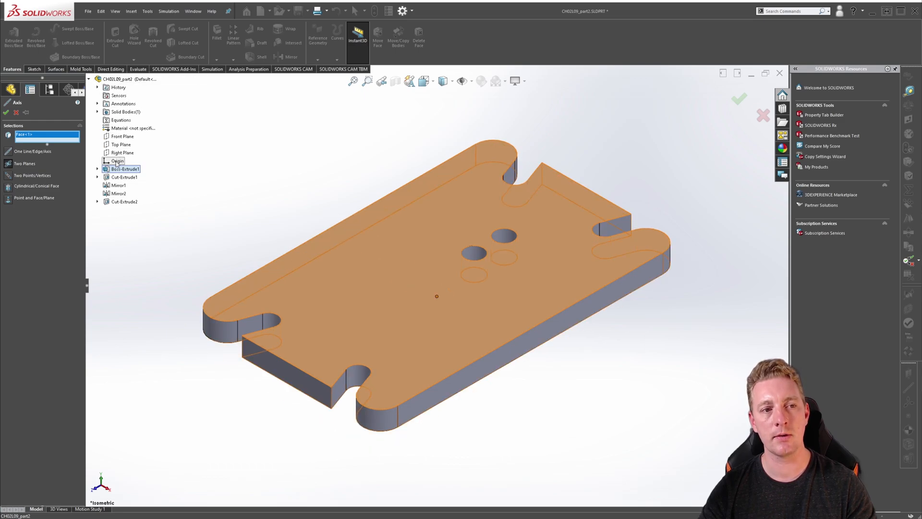
{"action": "left_click", "coordinate": [117, 160]}
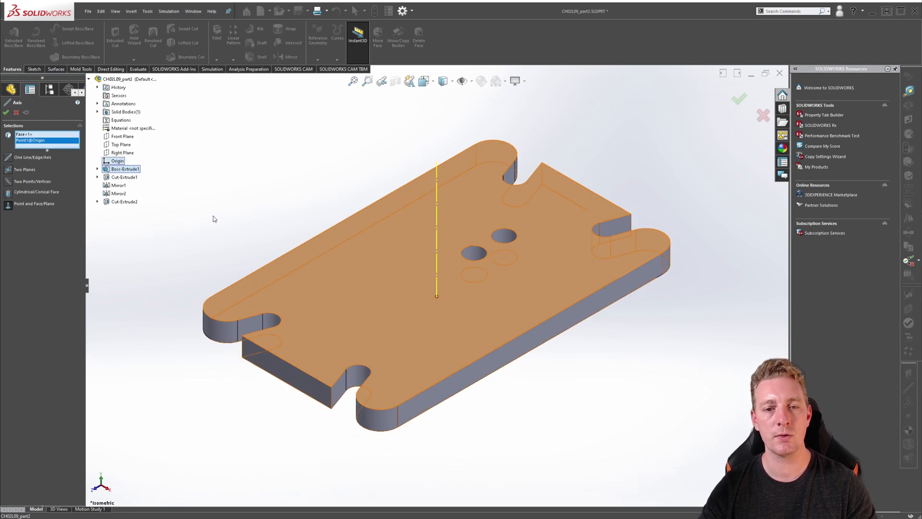
{"action": "mouse_move", "coordinate": [395, 137]}
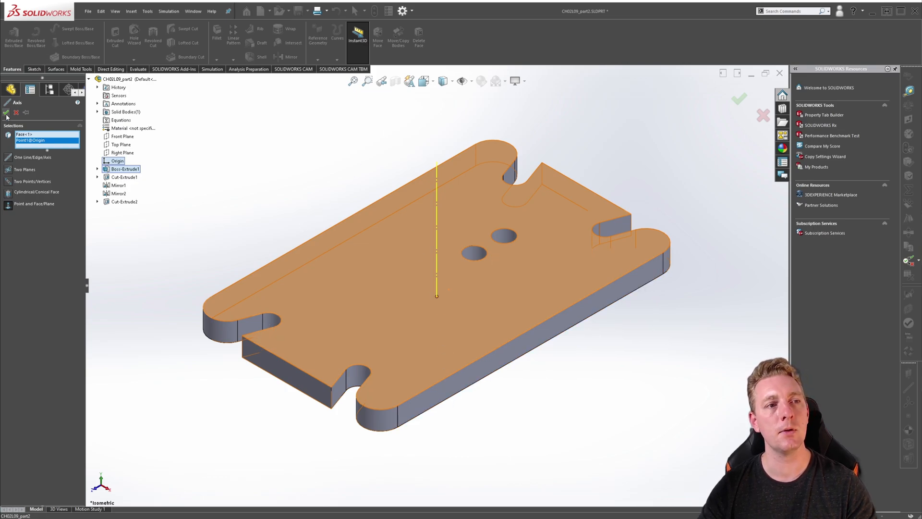
{"action": "left_click", "coordinate": [739, 99]}
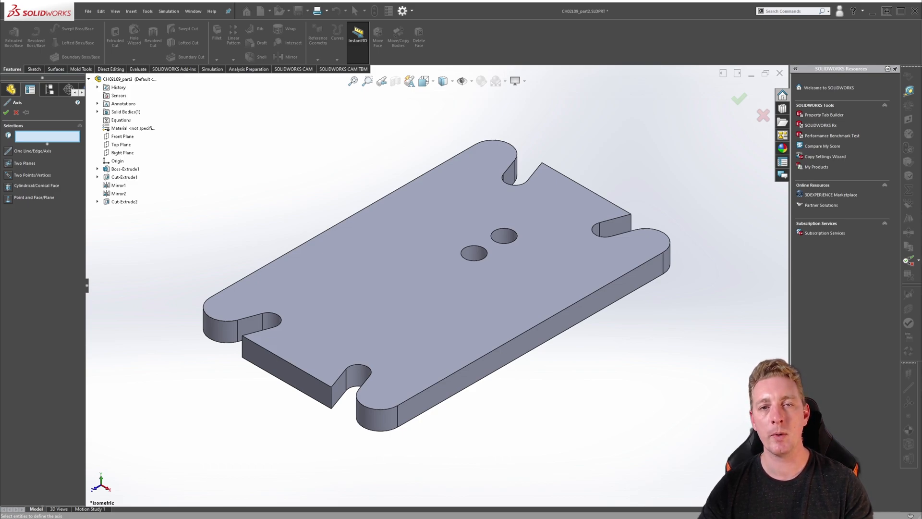
{"action": "left_click", "coordinate": [739, 98]}
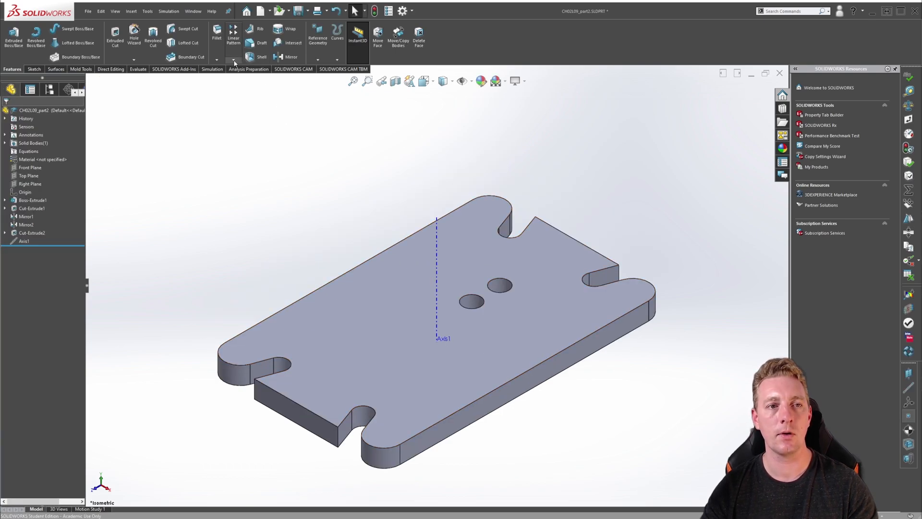
Circular-pattern Cut-Extrude2 around Axis1 with 8 instances equally spaced over 360 degrees
{"action": "left_click", "coordinate": [232, 59]}
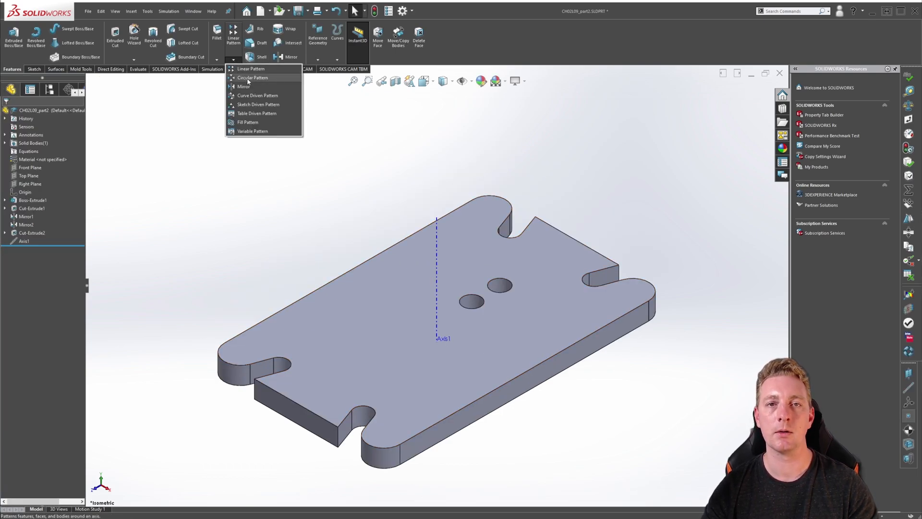
{"action": "left_click", "coordinate": [253, 77]}
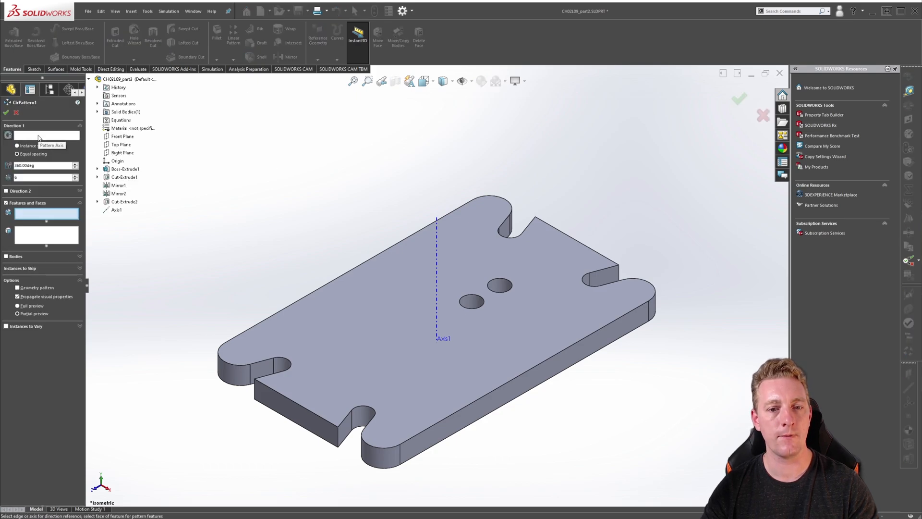
{"action": "left_click", "coordinate": [124, 201]}
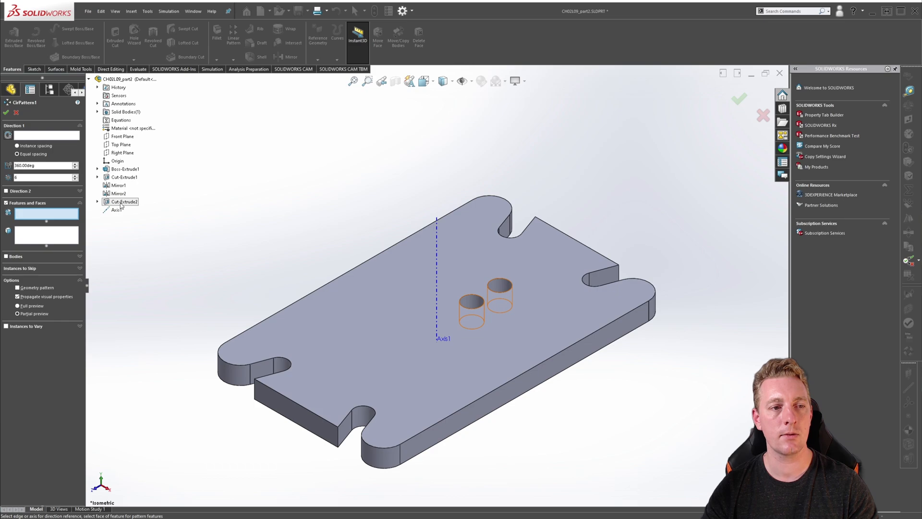
{"action": "left_click", "coordinate": [124, 201]}
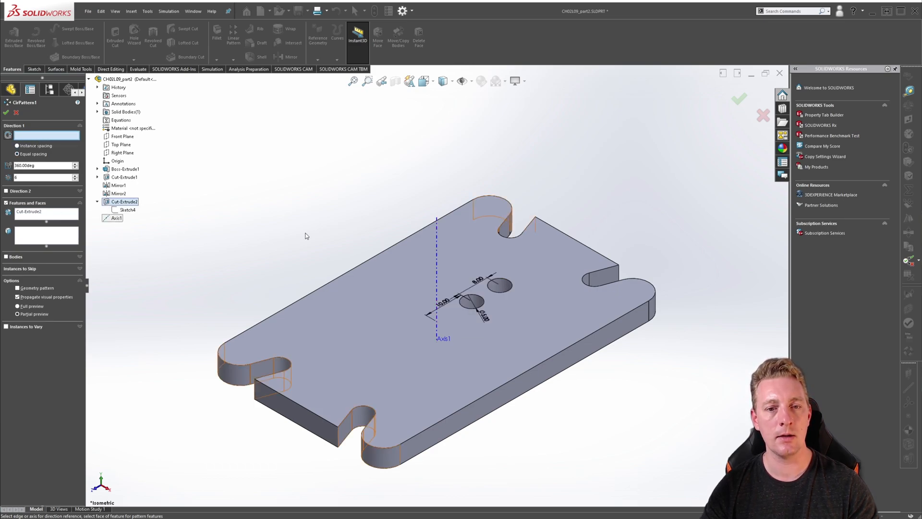
{"action": "left_click", "coordinate": [117, 218]}
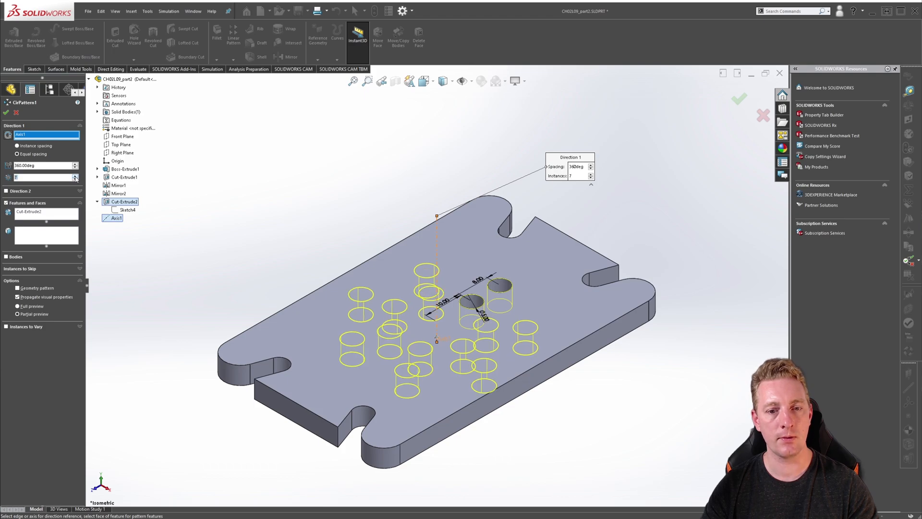
{"action": "left_click", "coordinate": [591, 174]}
{"action": "type", "text": "15"}
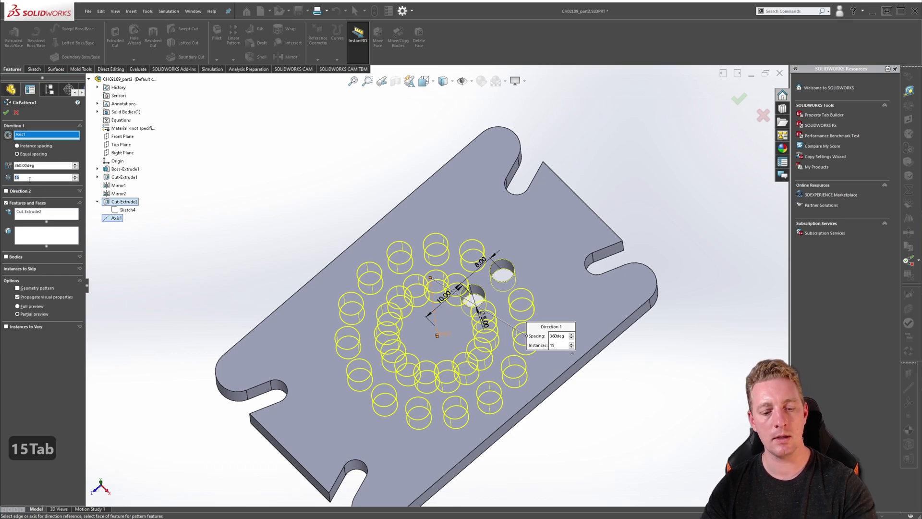
{"action": "type", "text": "8"}
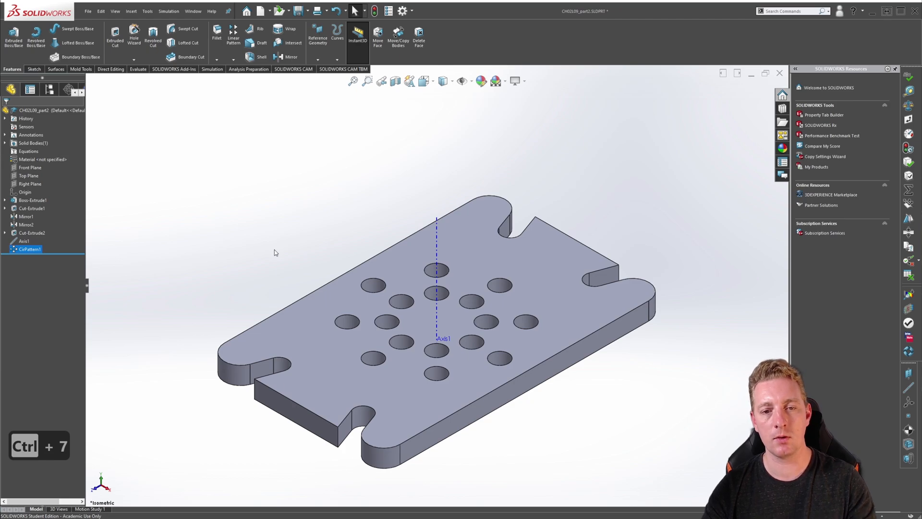
{"action": "mouse_move", "coordinate": [305, 273]}
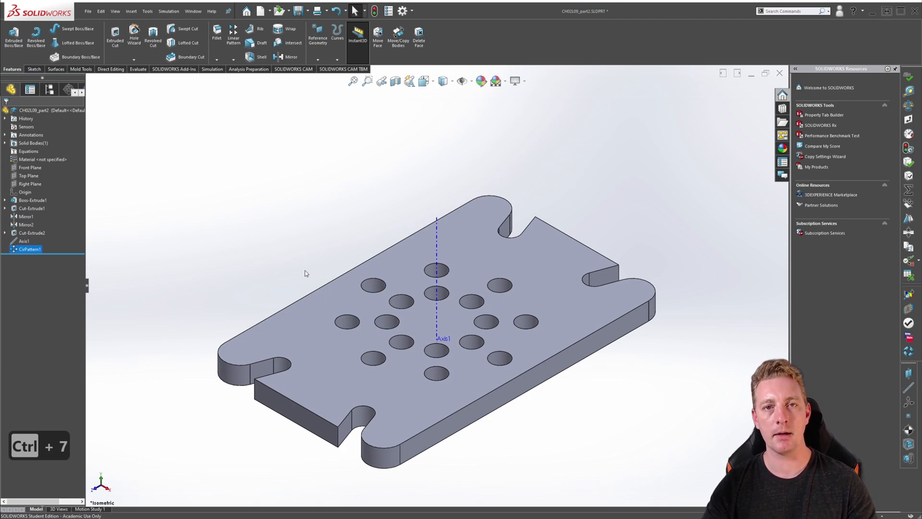
{"action": "mouse_move", "coordinate": [311, 279]}
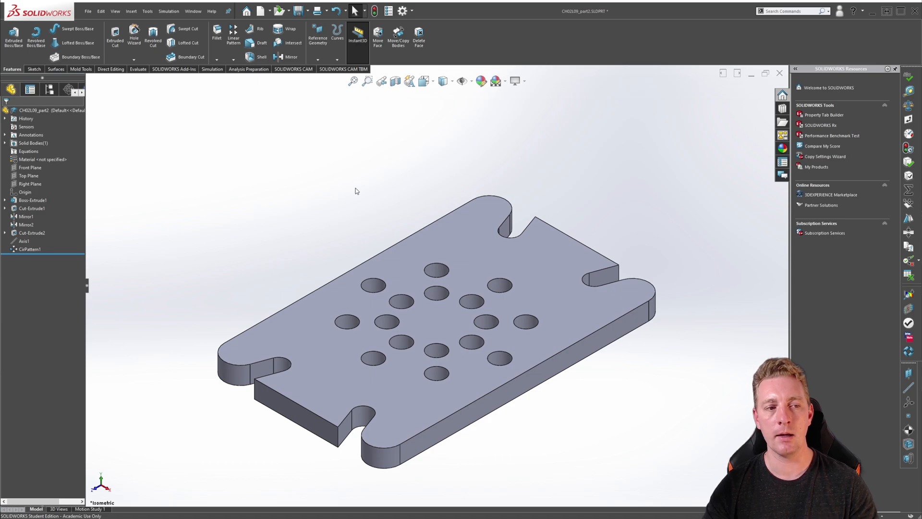
{"action": "mouse_move", "coordinate": [372, 227]}
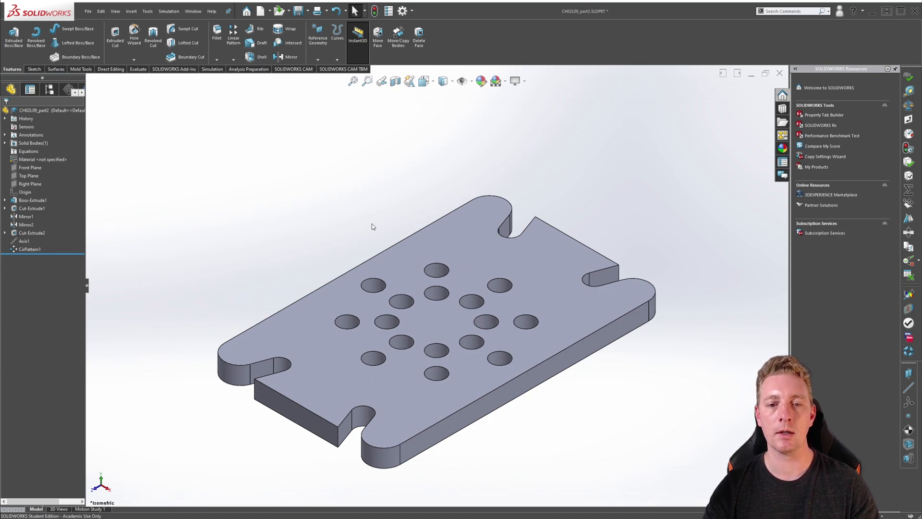
Hide Axis1 from the FeatureManager tree so only the patterned plate shows
{"action": "left_click", "coordinate": [24, 240]}
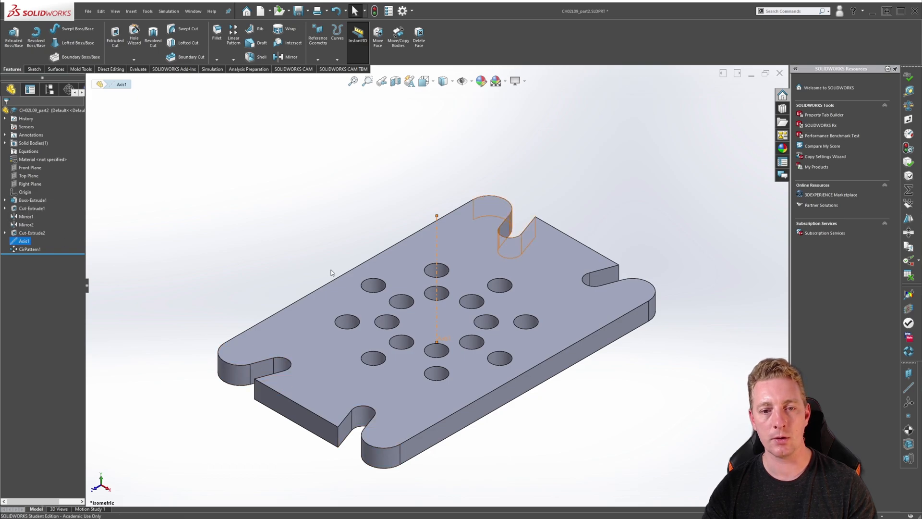
{"action": "left_click", "coordinate": [222, 242]}
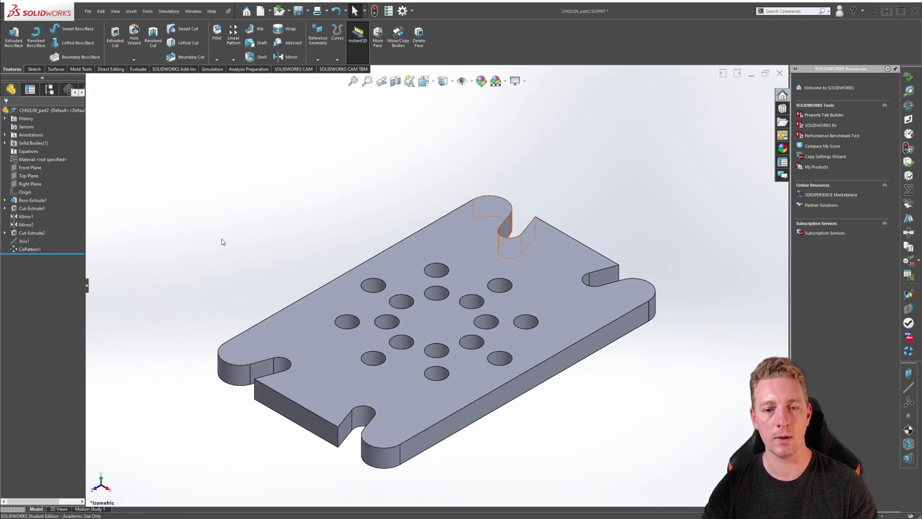